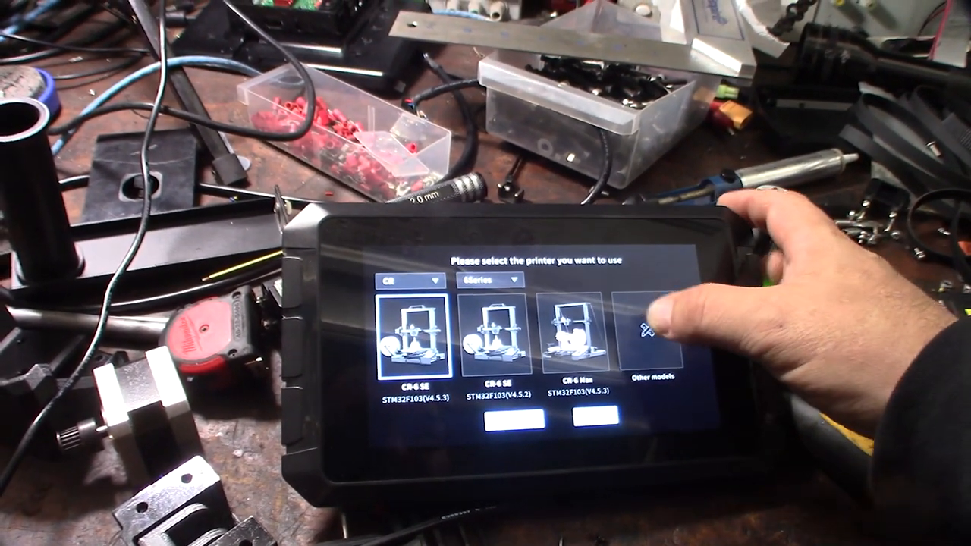
Select the CR-10S Pro V2 from the 10Series printer list.
{"action": "left_click", "coordinate": [490, 280]}
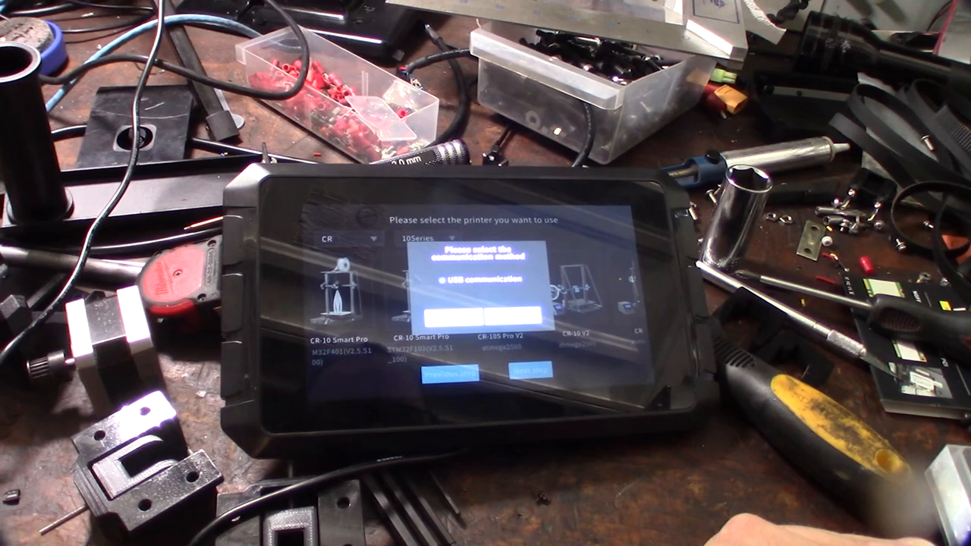
Confirm USB communication so the printer firmware flashes.
{"action": "left_click", "coordinate": [532, 374]}
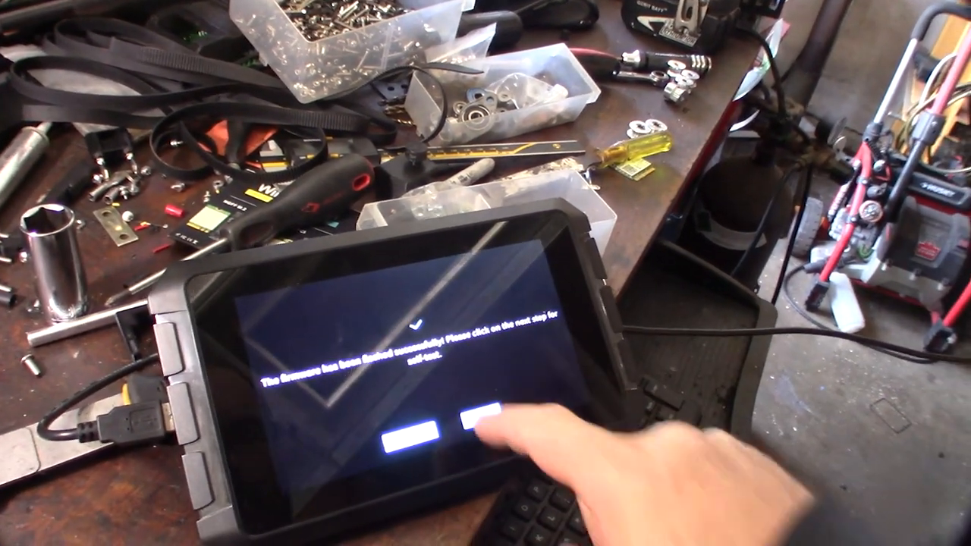
Proceed from the flashed firmware into the CR-10S Pro V2 self-test.
{"action": "left_click", "coordinate": [474, 425]}
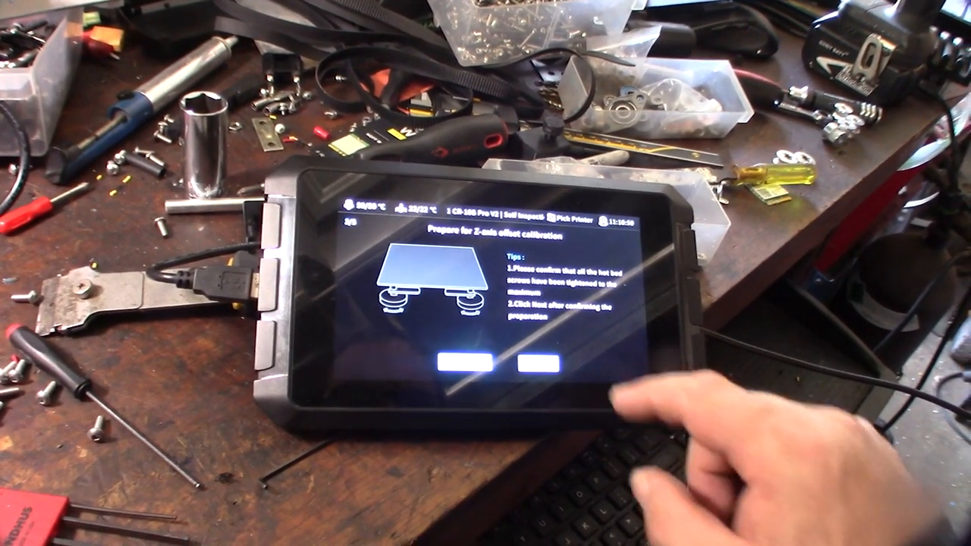
{"action": "left_click", "coordinate": [547, 367]}
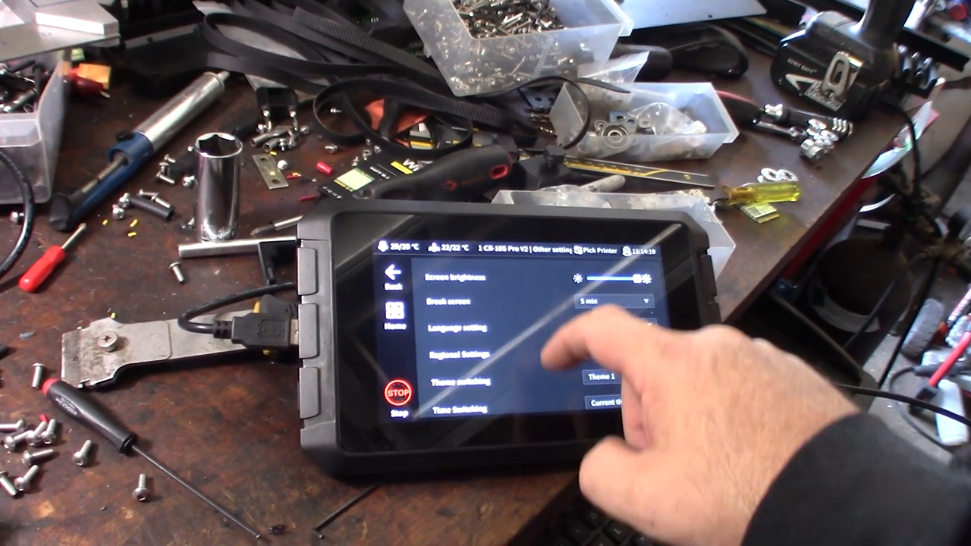
Scroll Other settings down to the System upgrade entry with the current version.
{"action": "scroll", "scroll_direction": "down", "scroll_amount": 3}
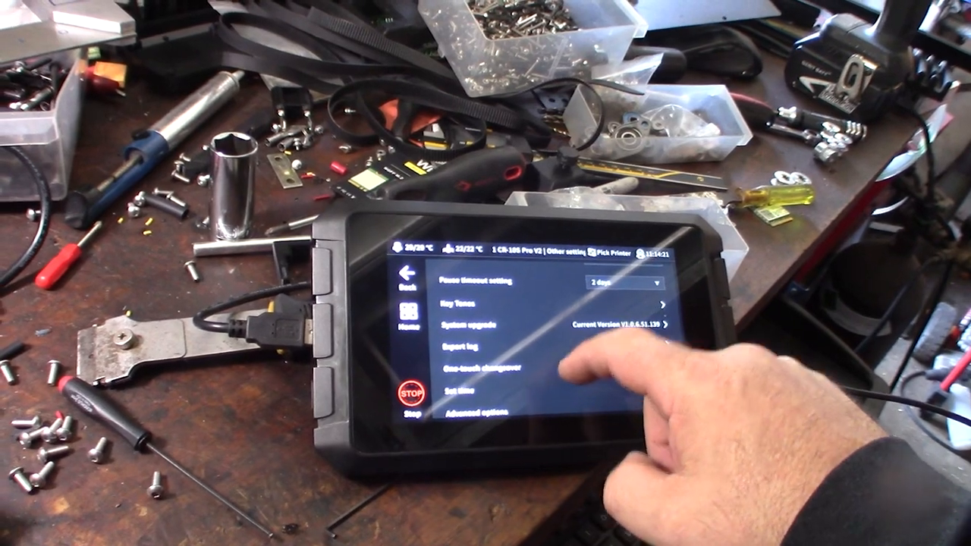